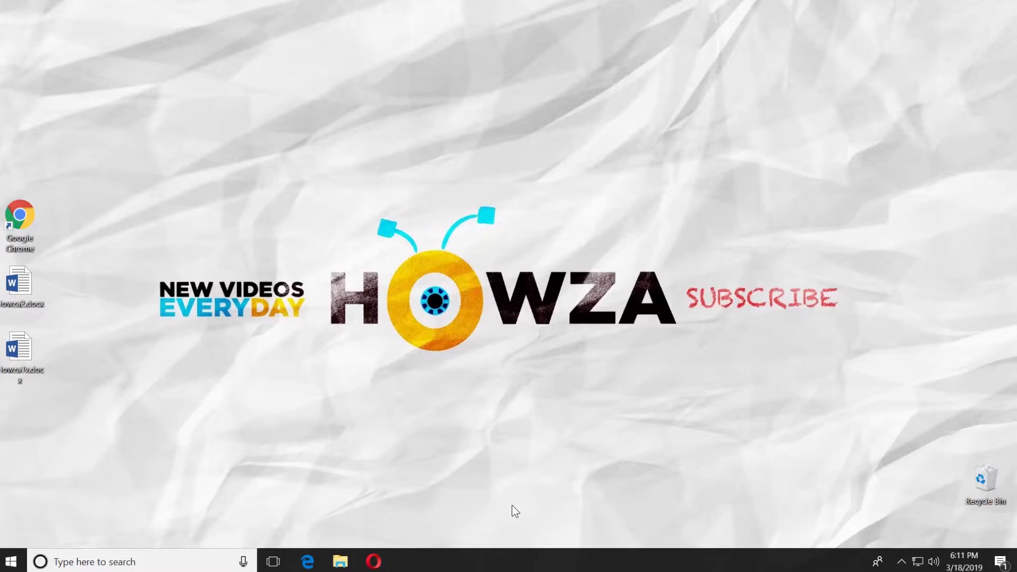
Open HowzaTv.docx and view its Info page showing it is marked as final.
left_click(21, 347)
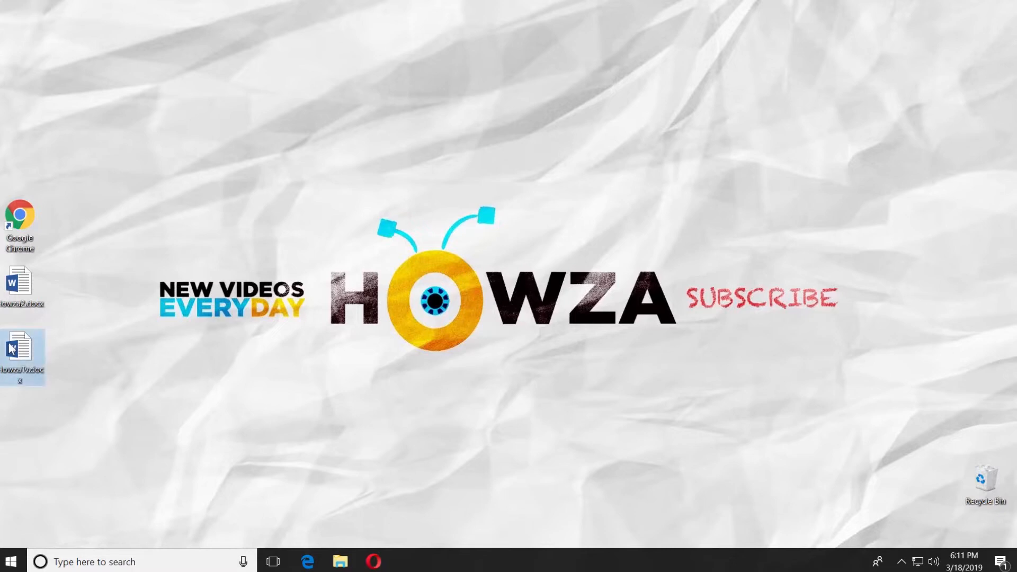
double_click(21, 351)
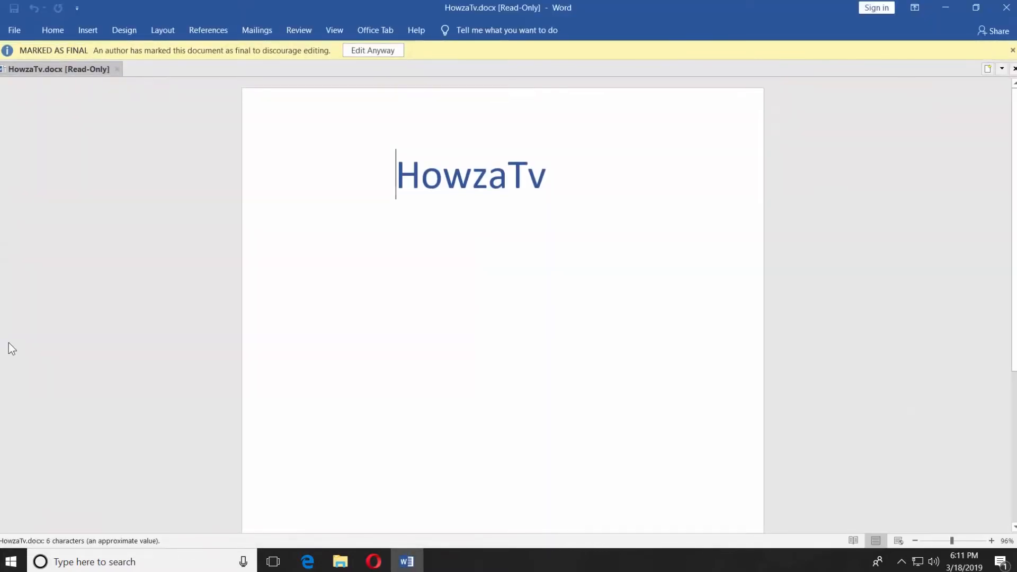
left_click(14, 30)
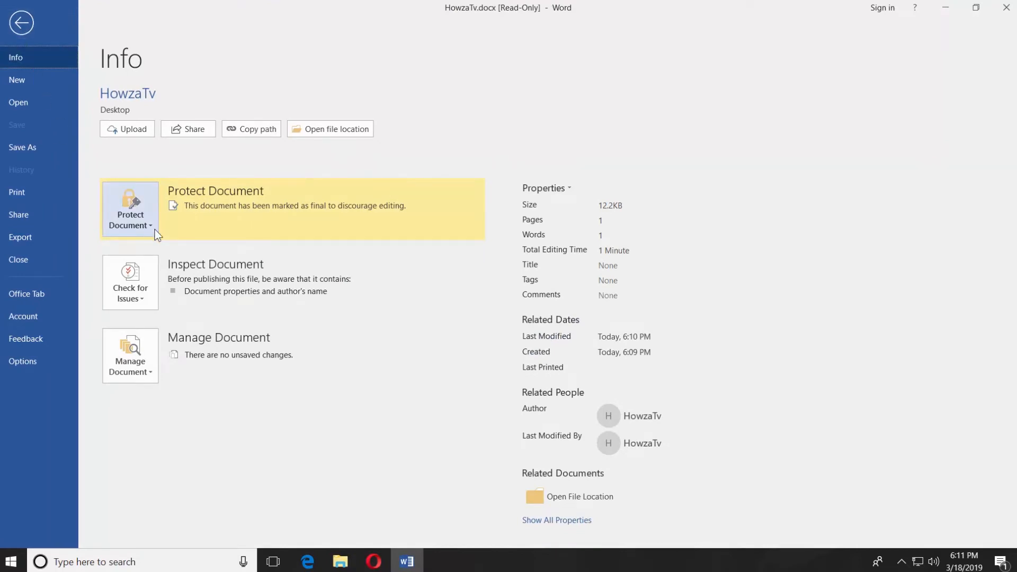
Unset Mark as Final on HowzaTv, then close Word saving the change.
left_click(129, 207)
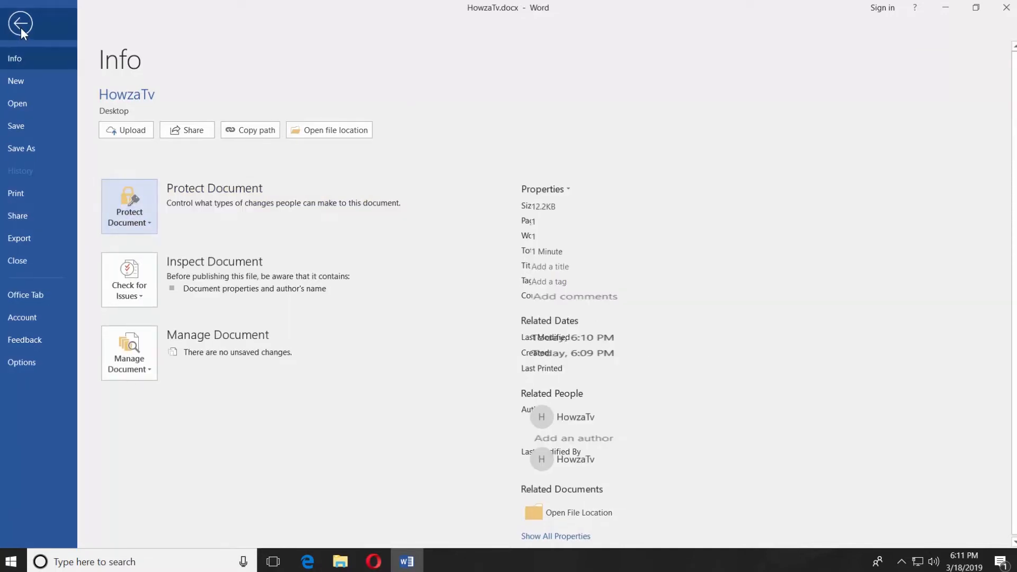
left_click(21, 24)
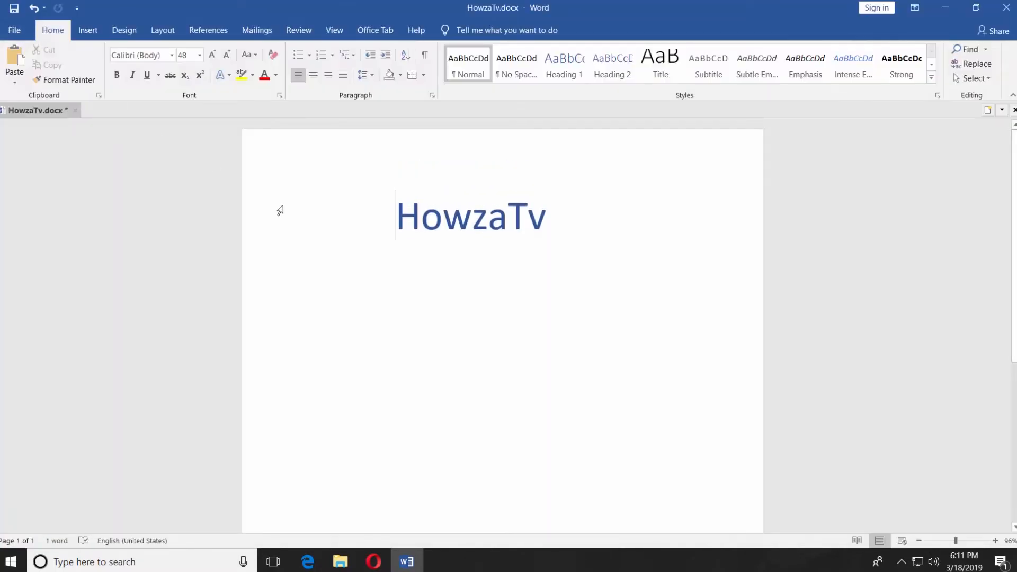
left_click(1006, 7)
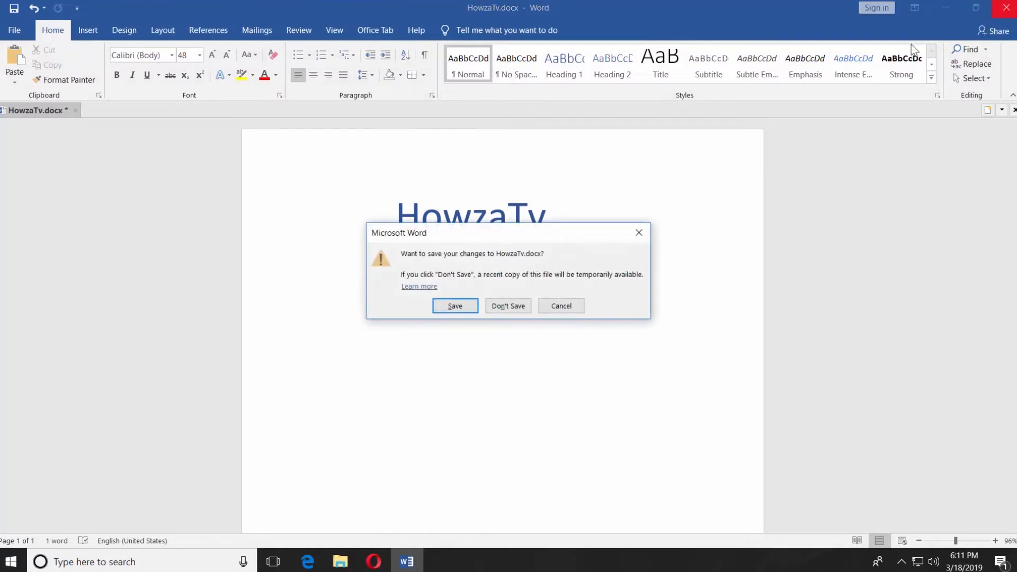
left_click(508, 305)
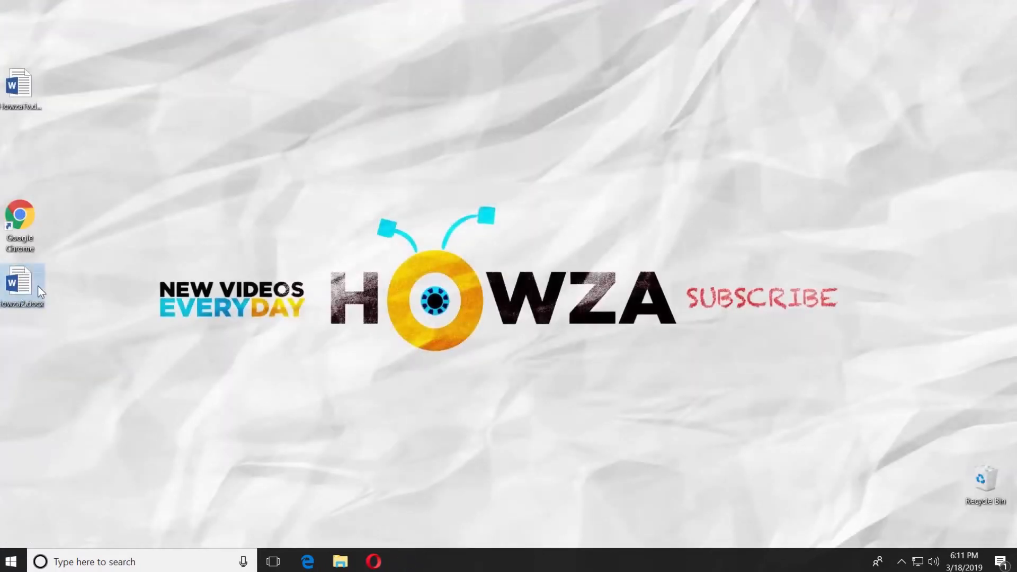
Open Howza2.docx and start saving a copy to the Desktop.
double_click(21, 284)
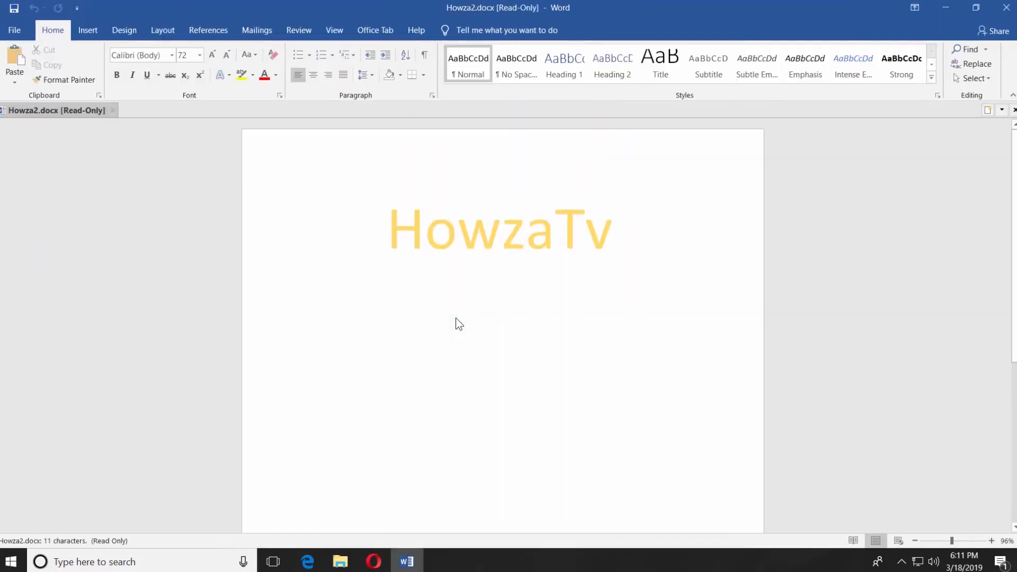
left_click(14, 29)
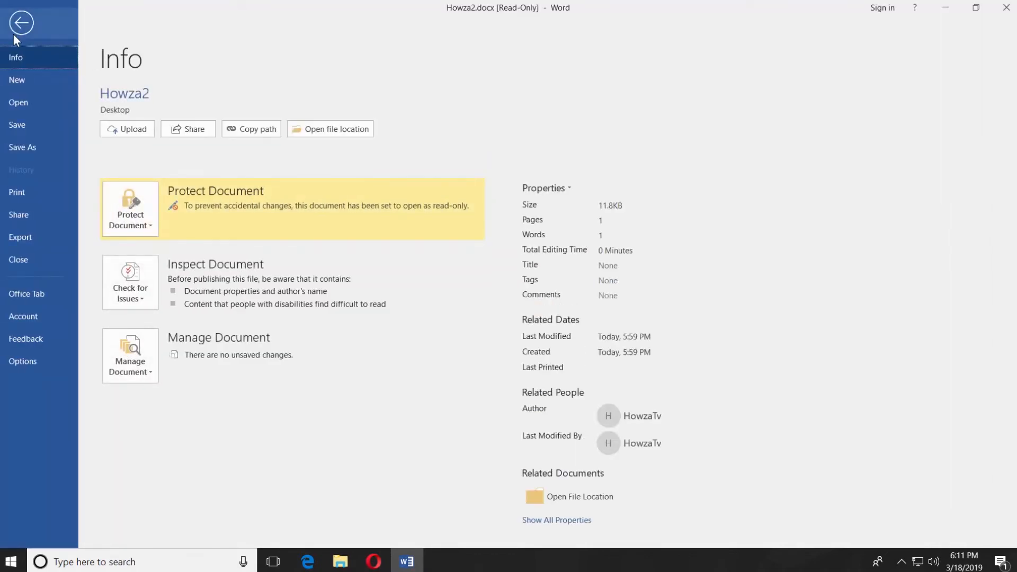
left_click(22, 147)
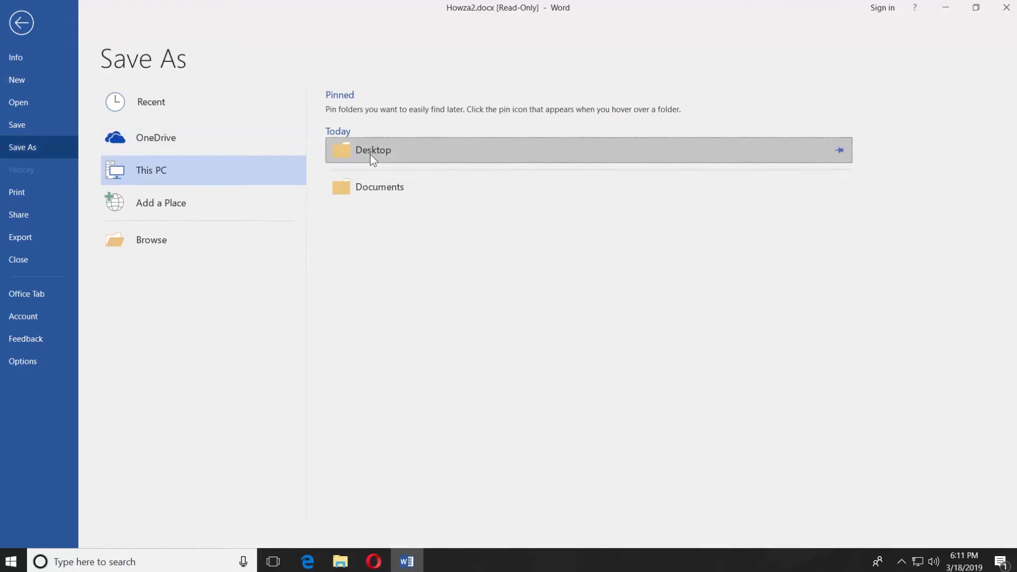
double_click(373, 150)
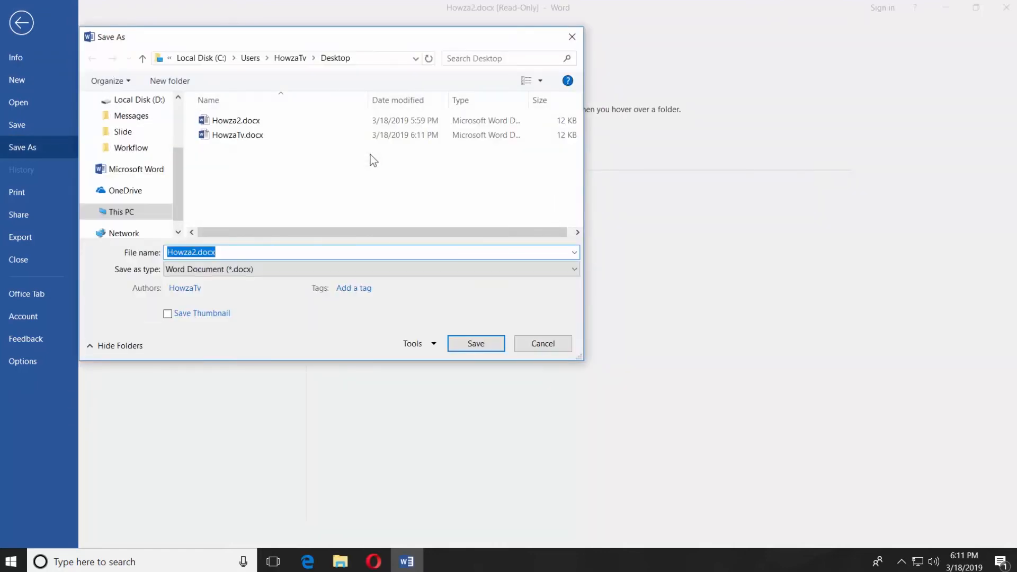
mouse_move(432, 348)
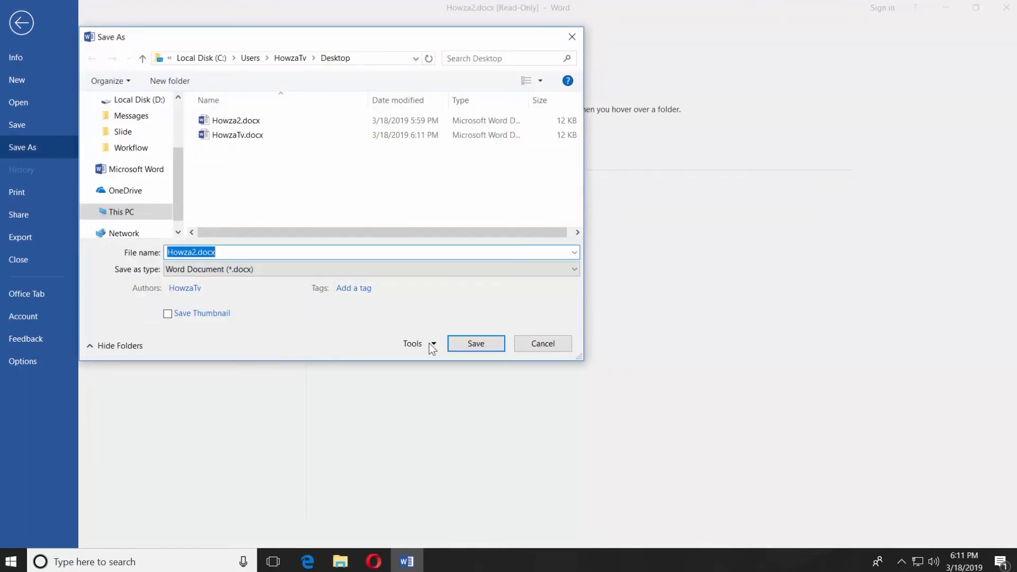
Turn off Read-only recommended in General Options and save the copy as Howza.docx.
left_click(418, 343)
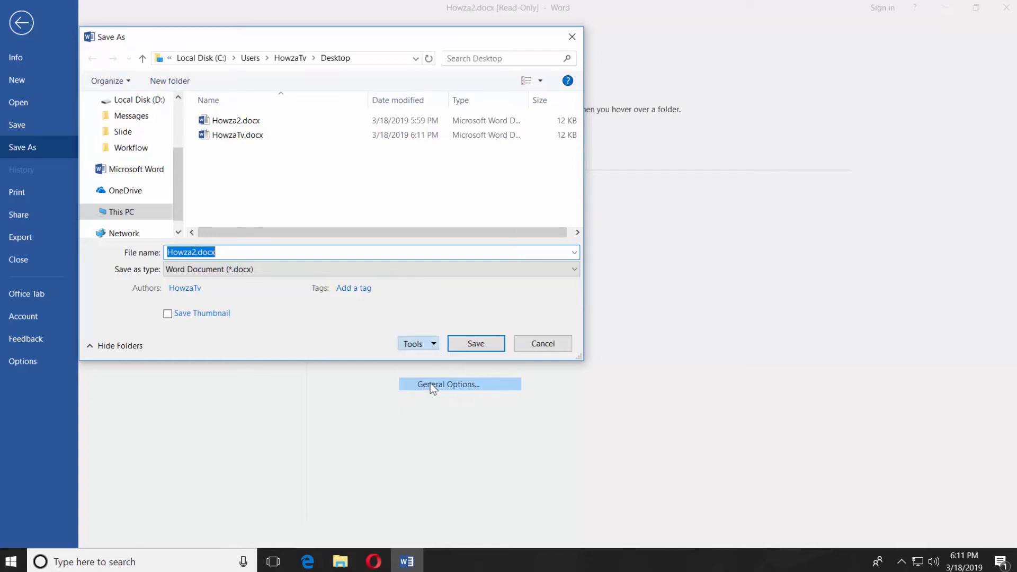
left_click(459, 384)
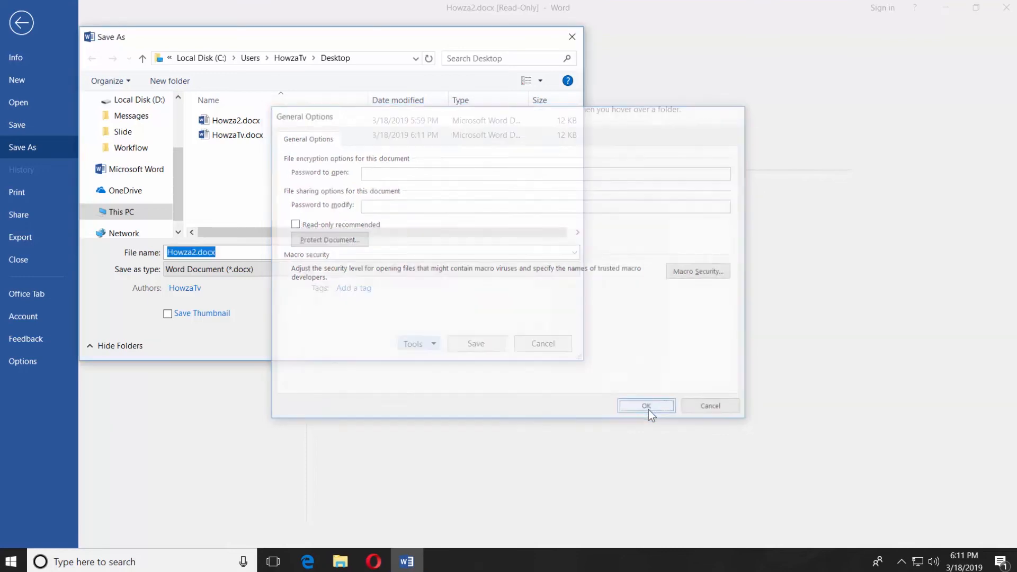
left_click(645, 406)
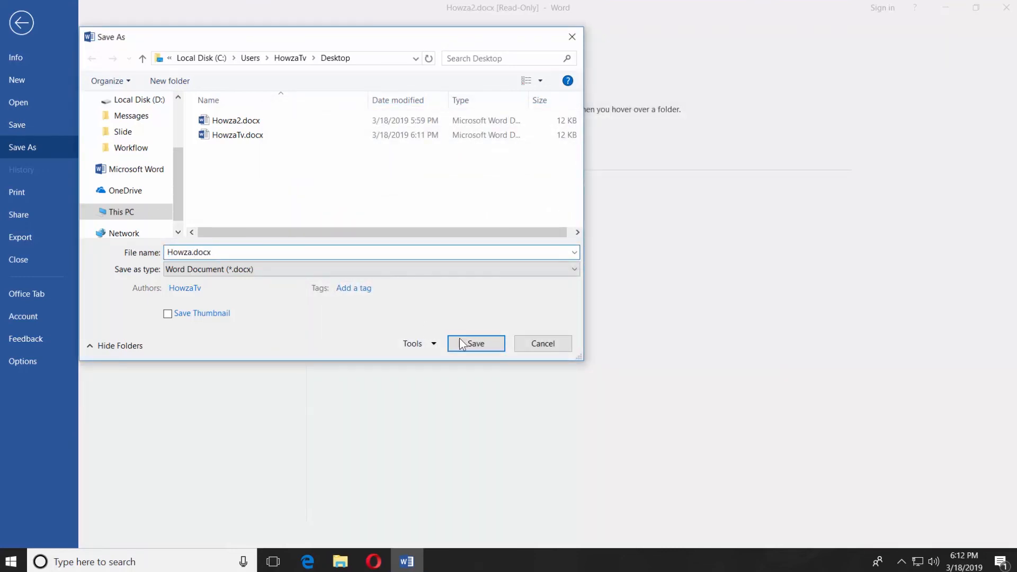
left_click(475, 343)
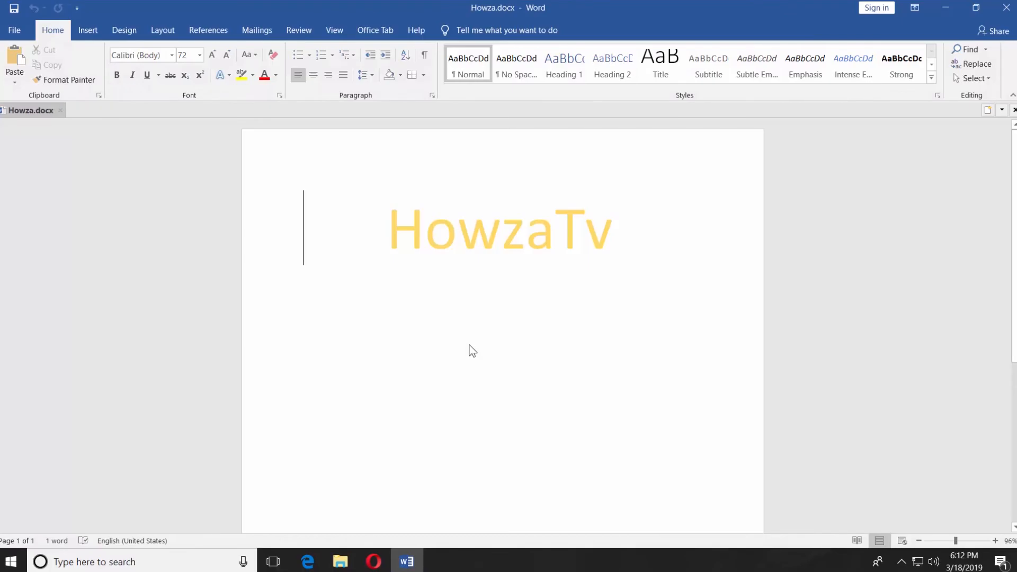